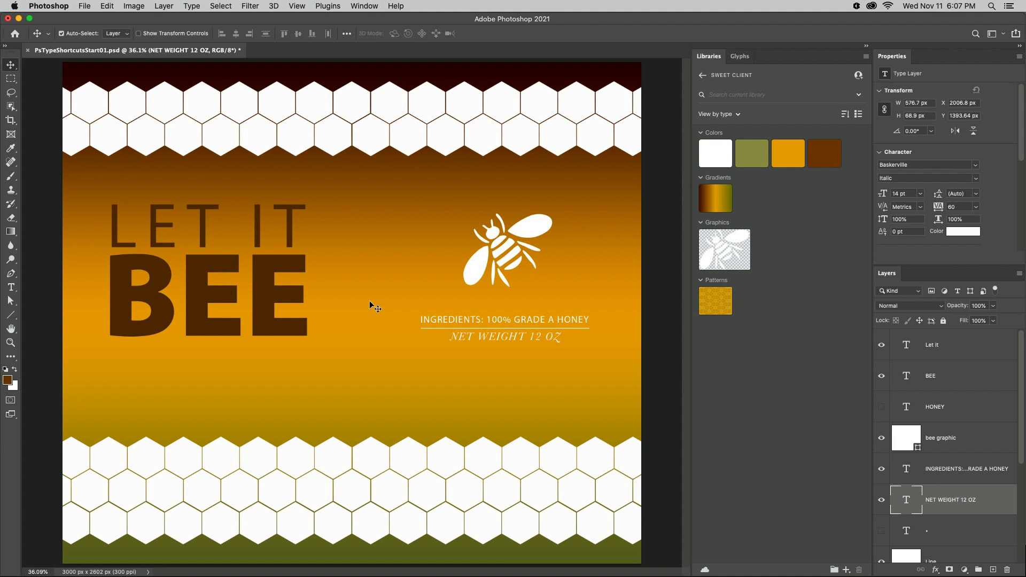
mouse_move(309, 310)
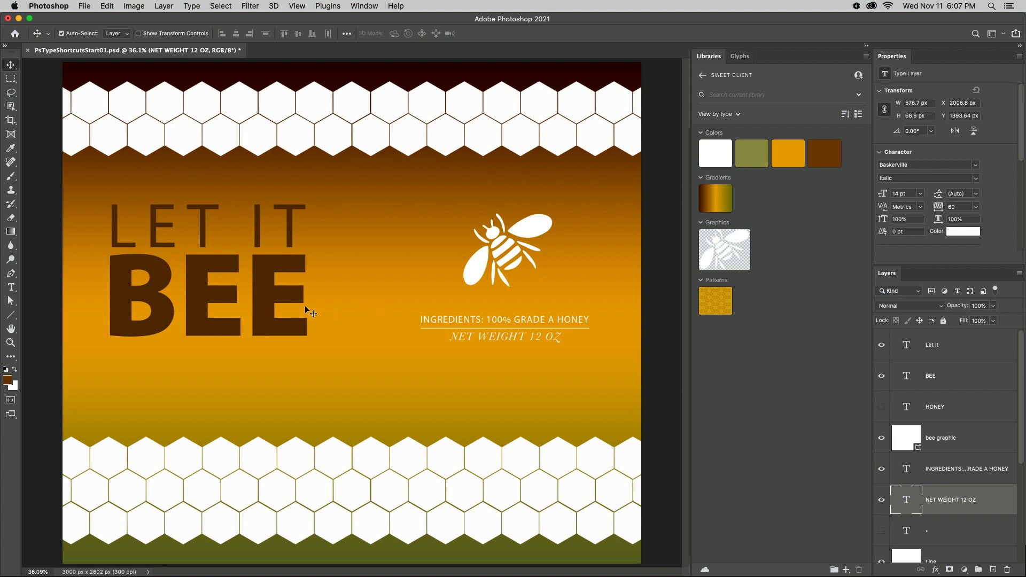
mouse_move(272, 296)
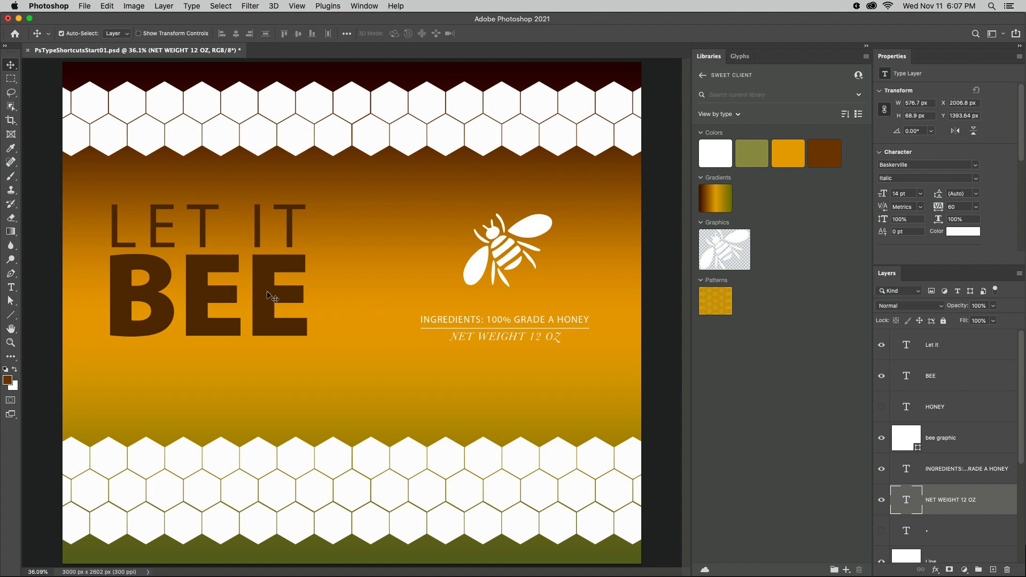
Select the BEE type layer from the canvas right-click layer menu.
right_click(268, 295)
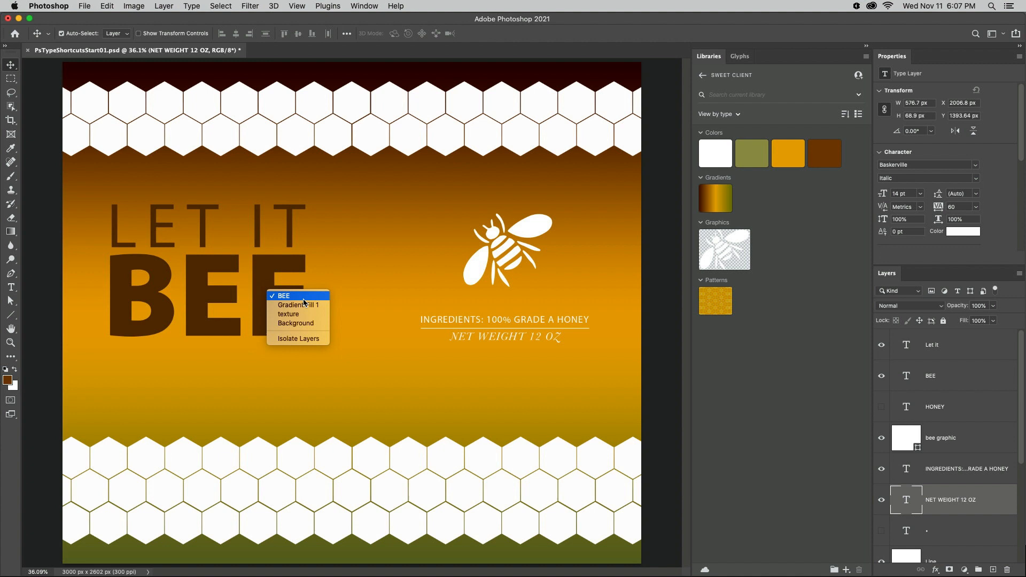
left_click(282, 295)
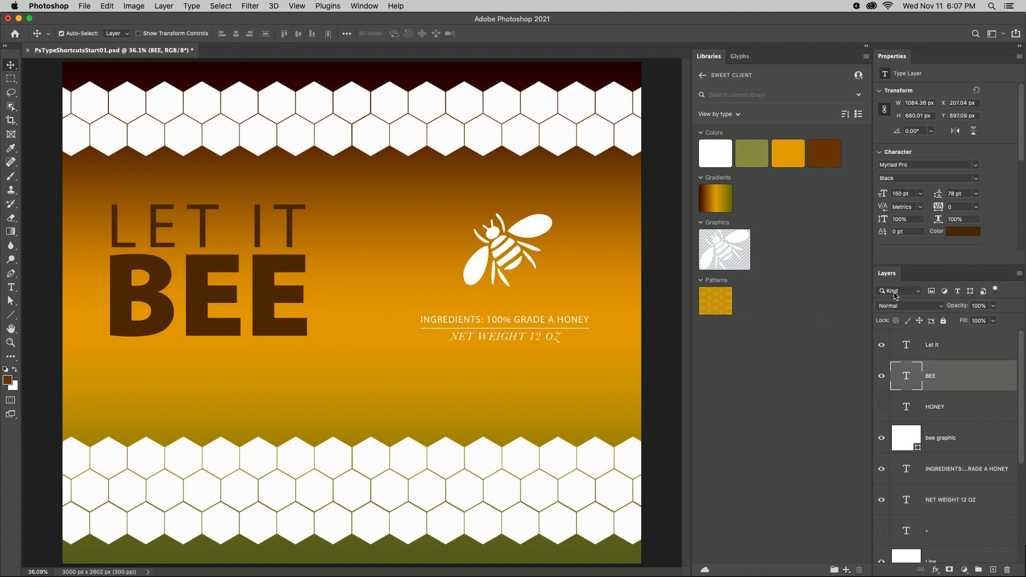
Filter the Layers panel by Kind to show type layers.
left_click(896, 291)
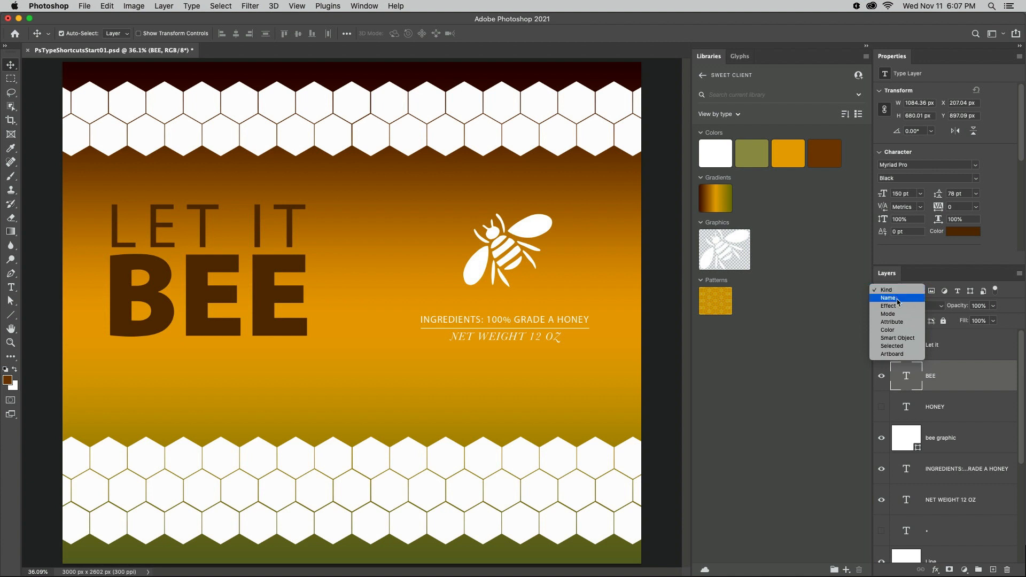
left_click(889, 298)
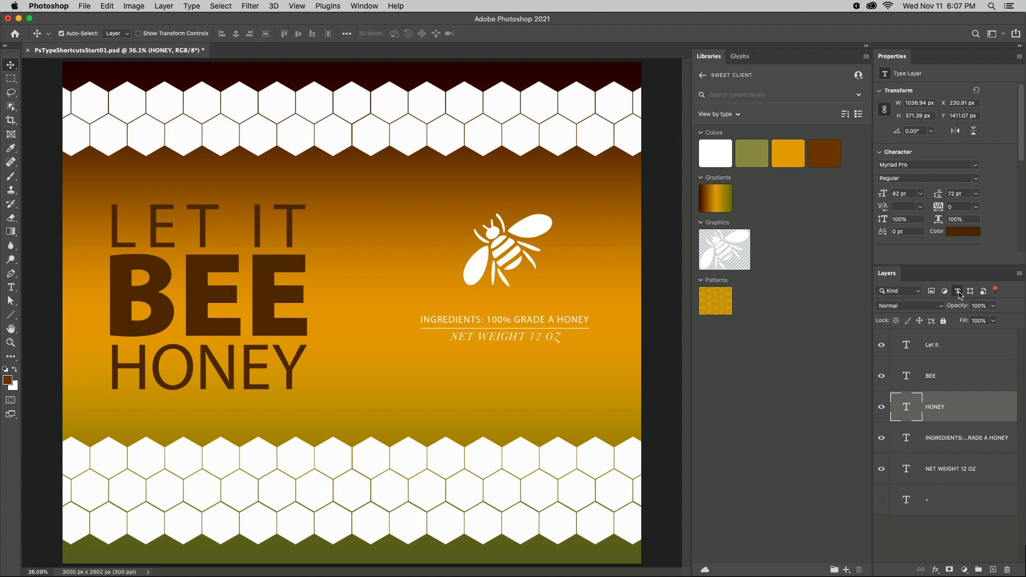
mouse_move(982, 408)
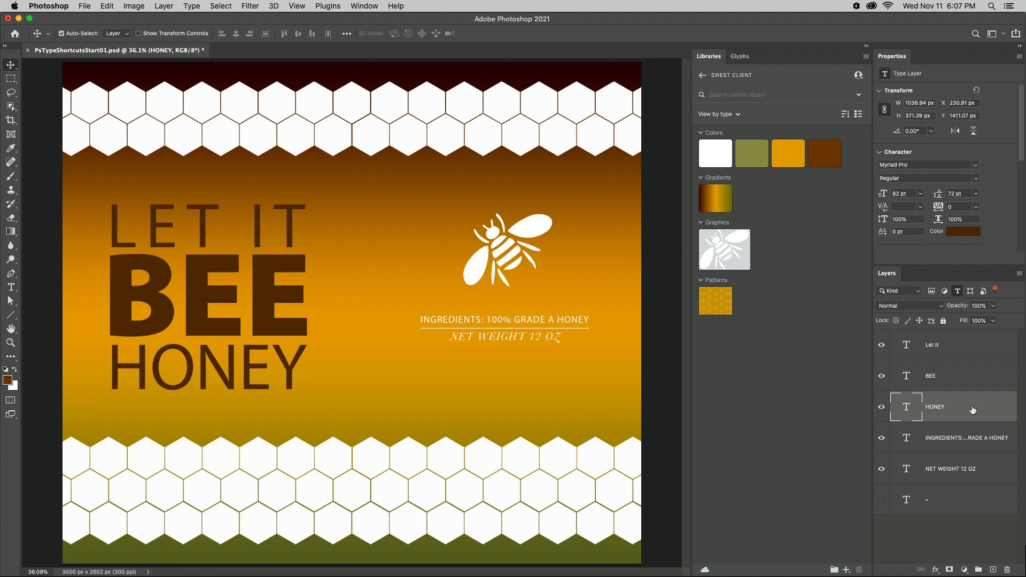
Select the LET IT, BEE and HONEY layers and turn off the layer filter.
left_click(931, 345)
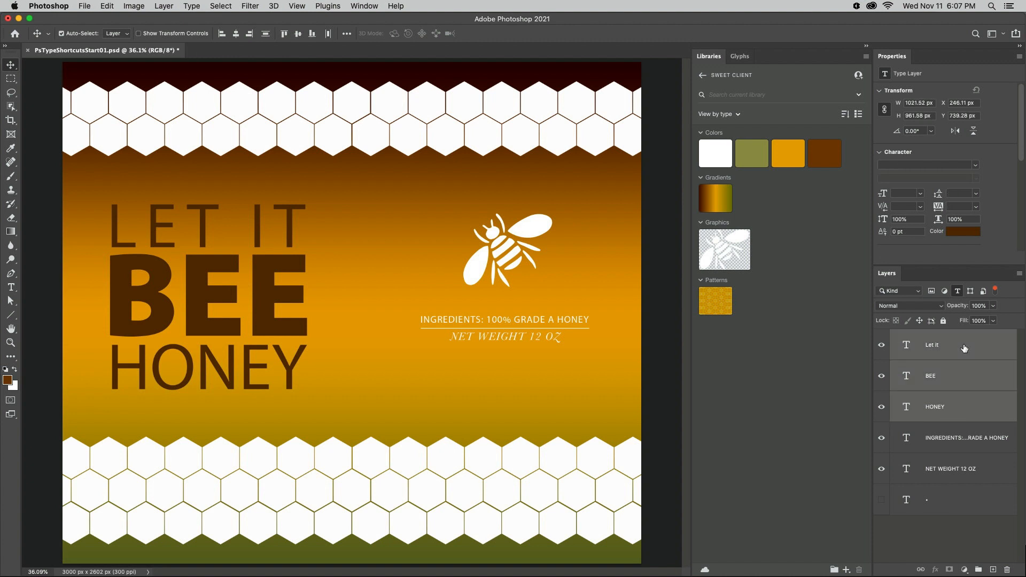
left_click(962, 231)
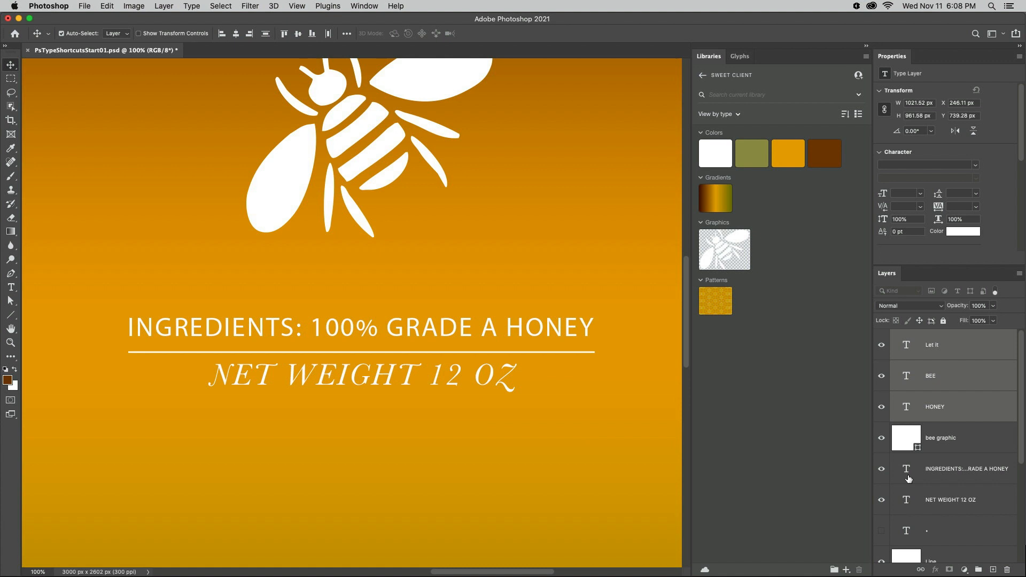
Save the INGREDIENTS text formatting as a library character style.
left_click(846, 569)
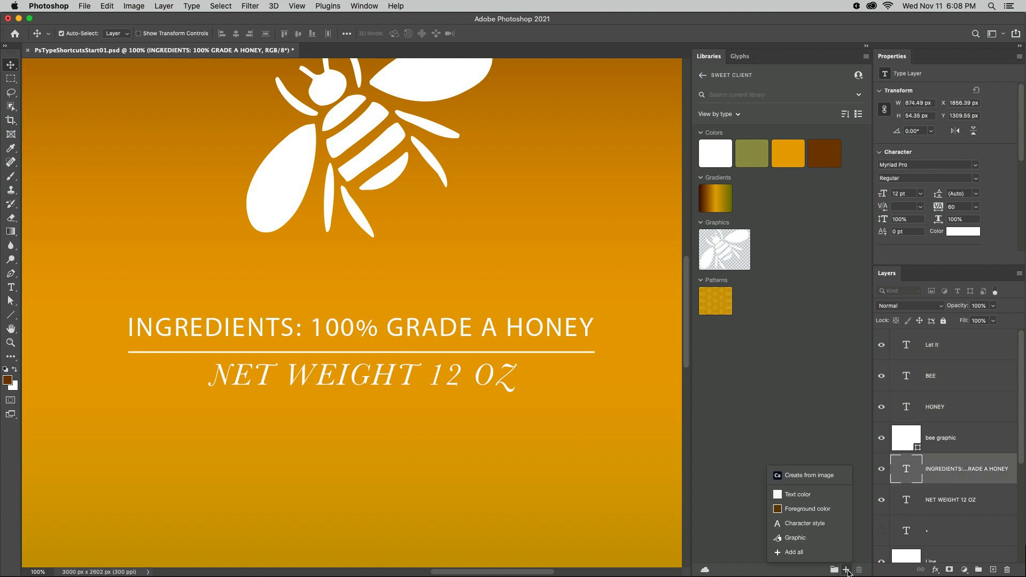
mouse_move(801, 522)
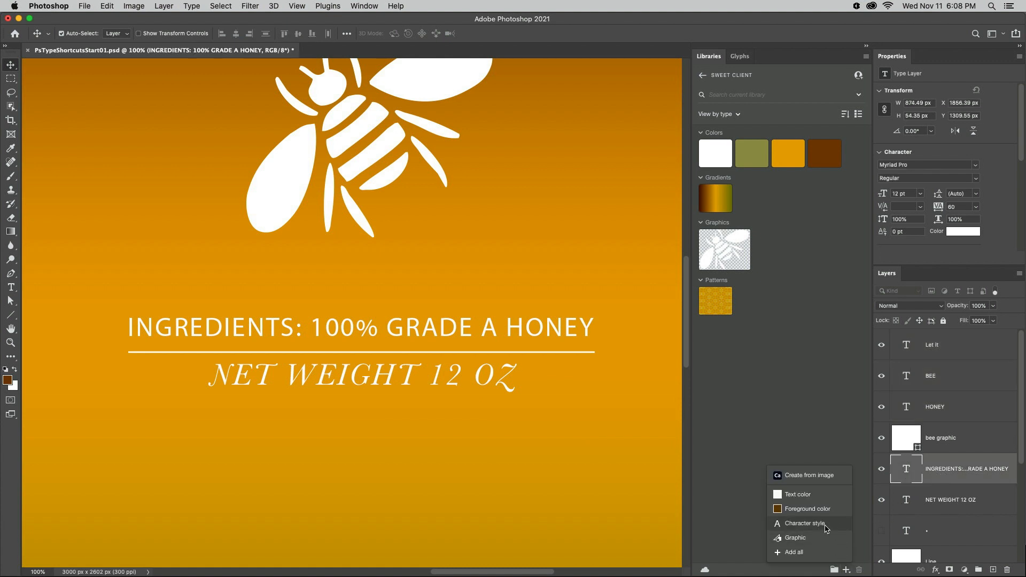
left_click(949, 499)
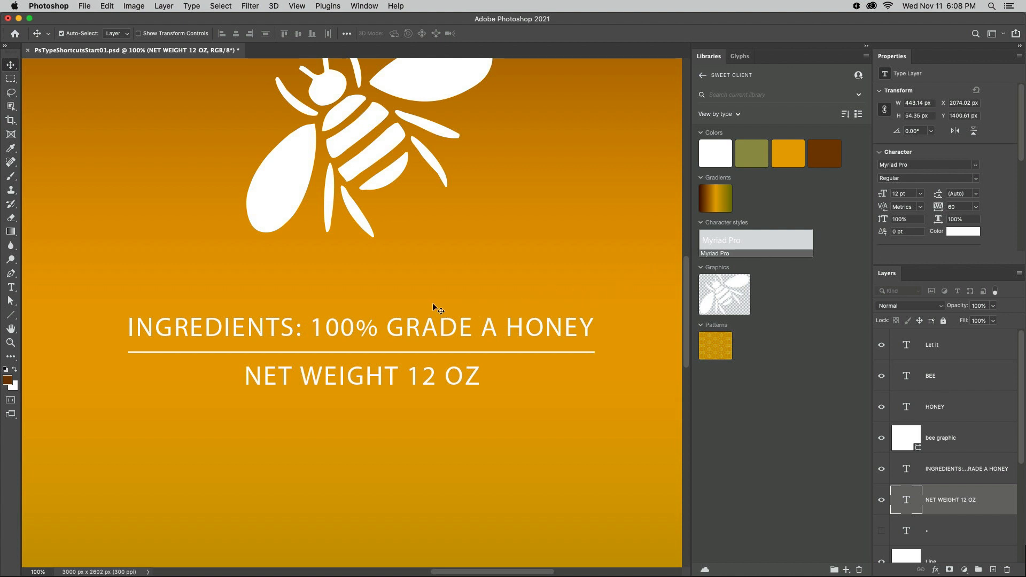
Enter the INGREDIENTS text and select its % character.
left_click(367, 327)
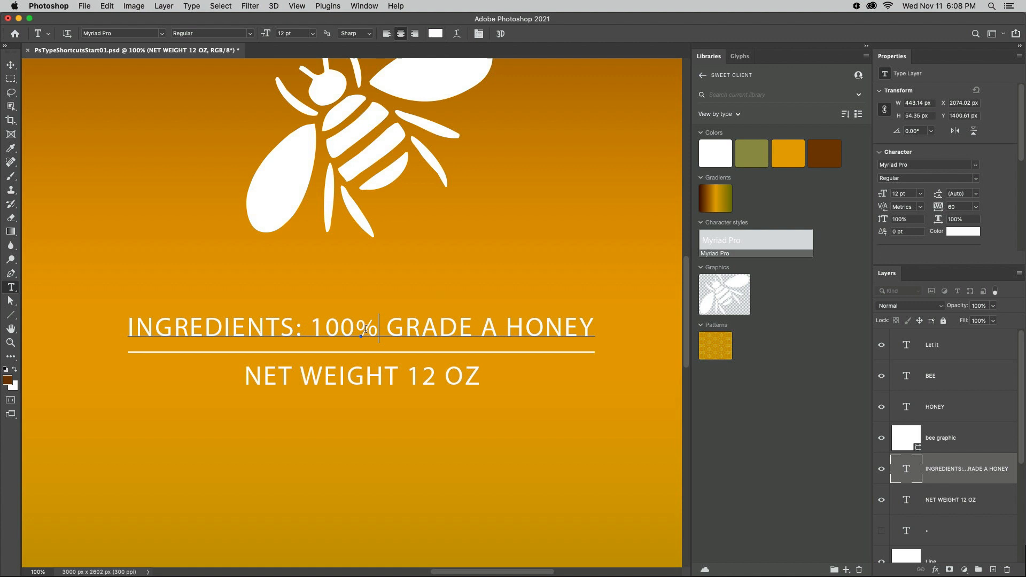
double_click(367, 327)
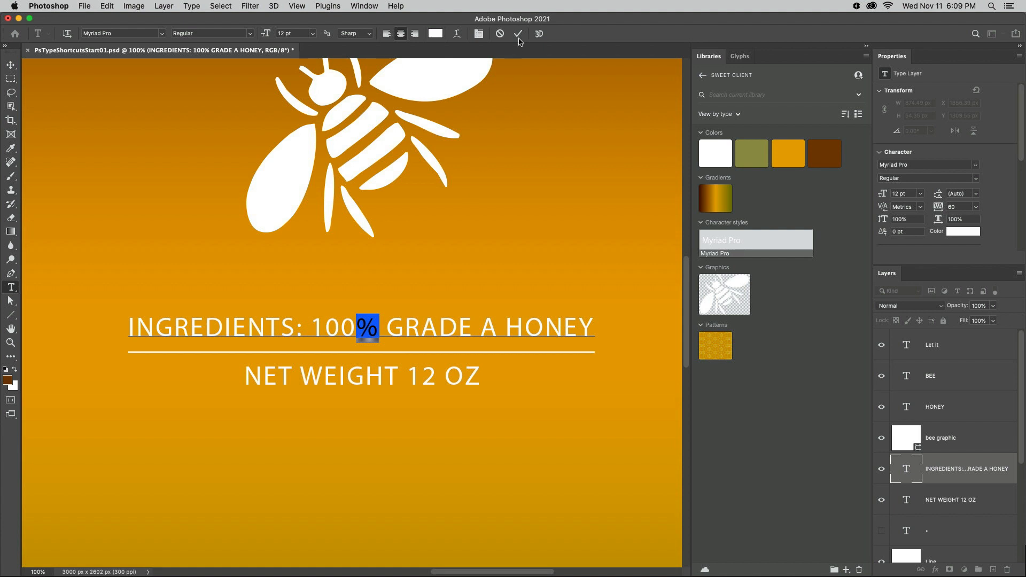
Insert a Bickham Script Pro 3 swirl ornament glyph below NET WEIGHT 12 OZ.
left_click(739, 56)
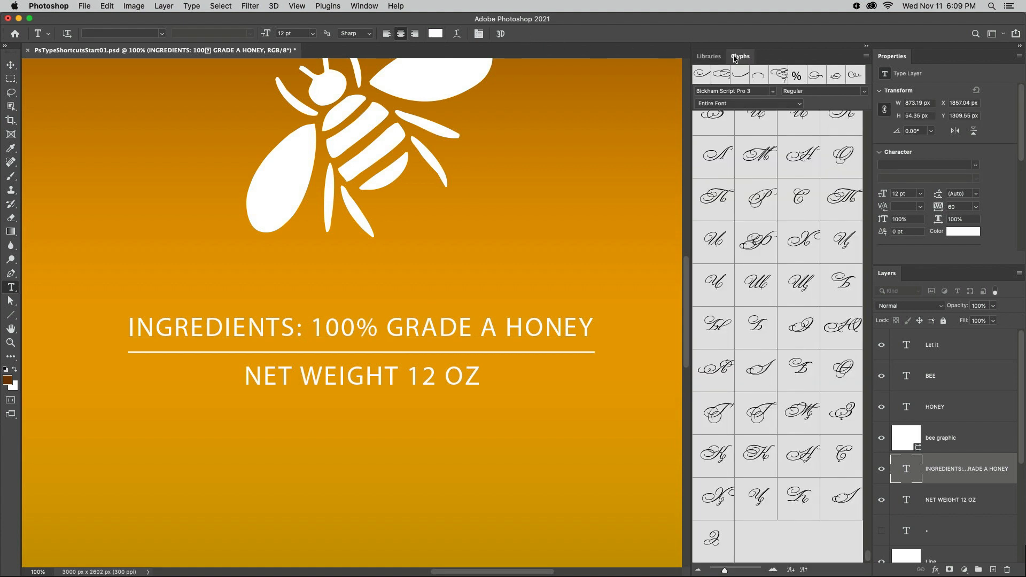
mouse_move(882, 529)
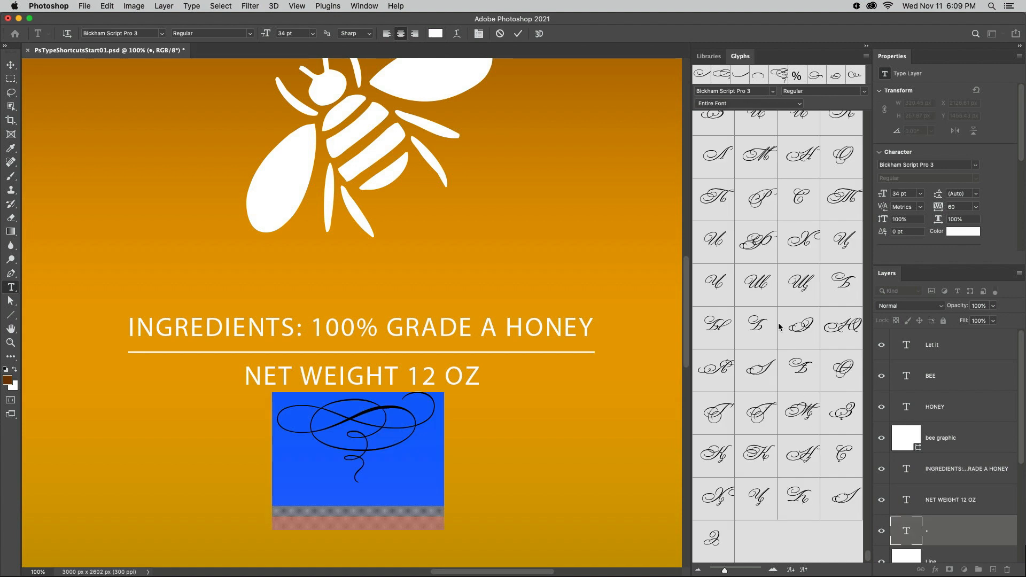
mouse_move(762, 91)
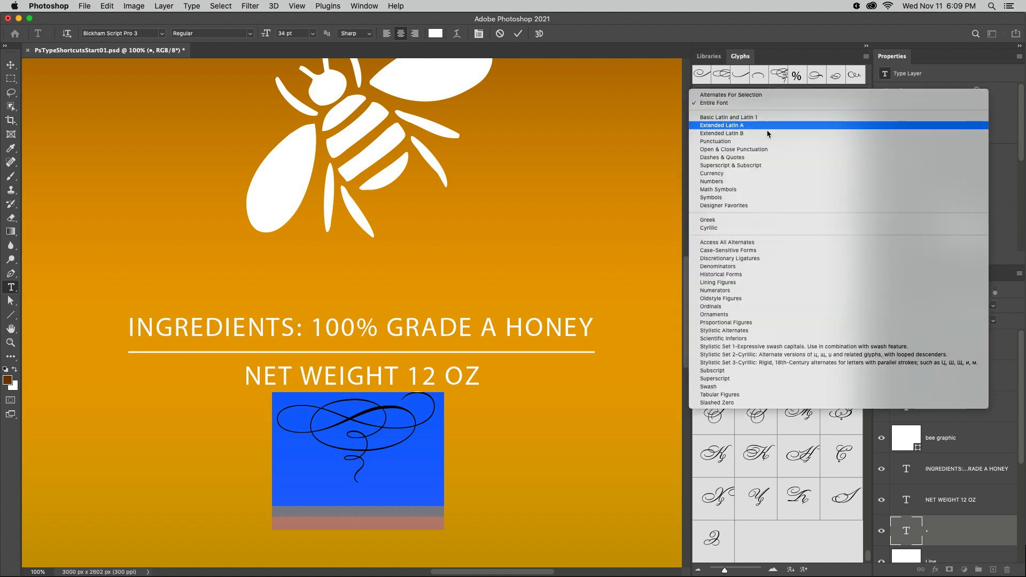
left_click(718, 314)
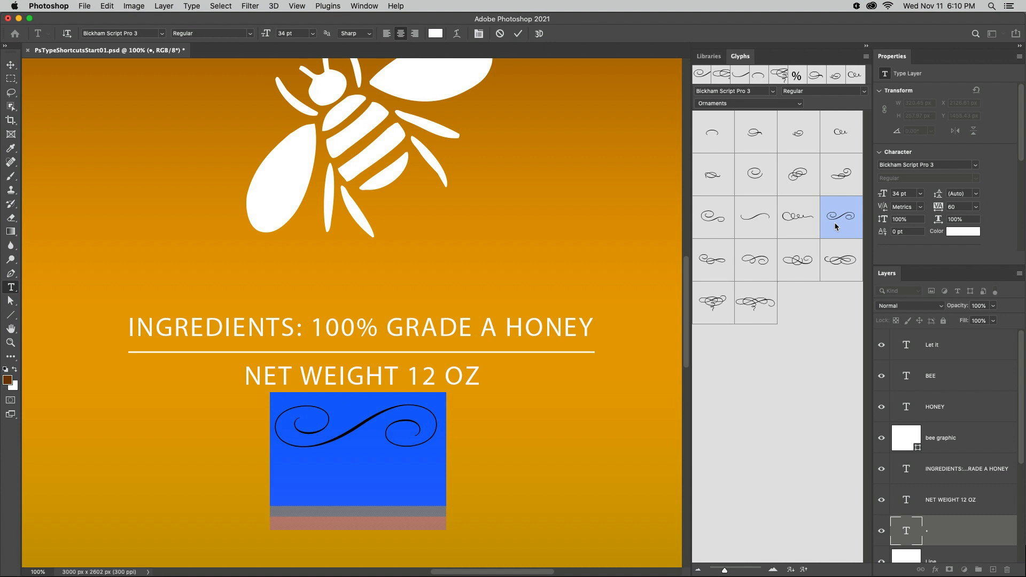
left_click(517, 33)
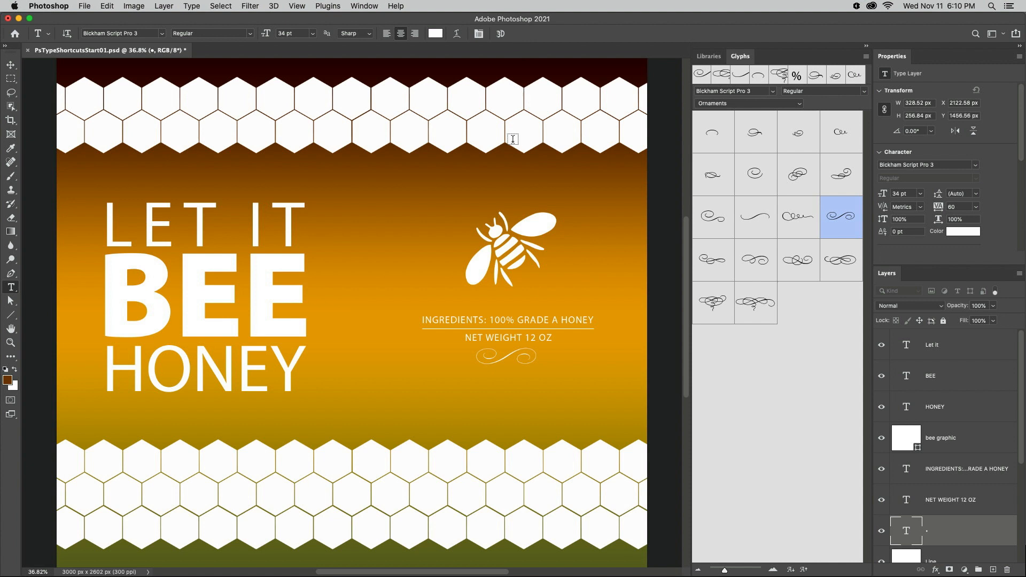
mouse_move(501, 363)
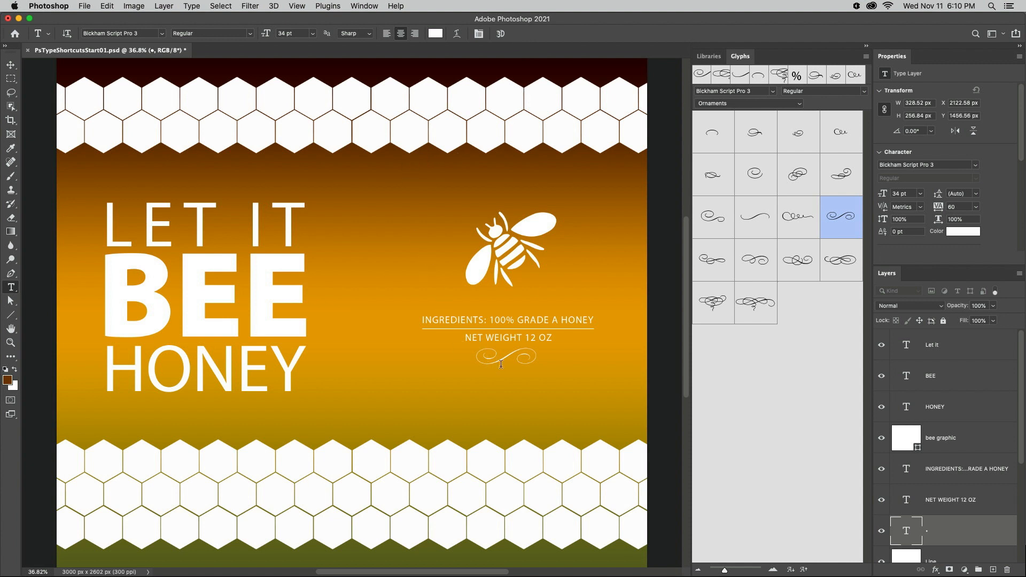